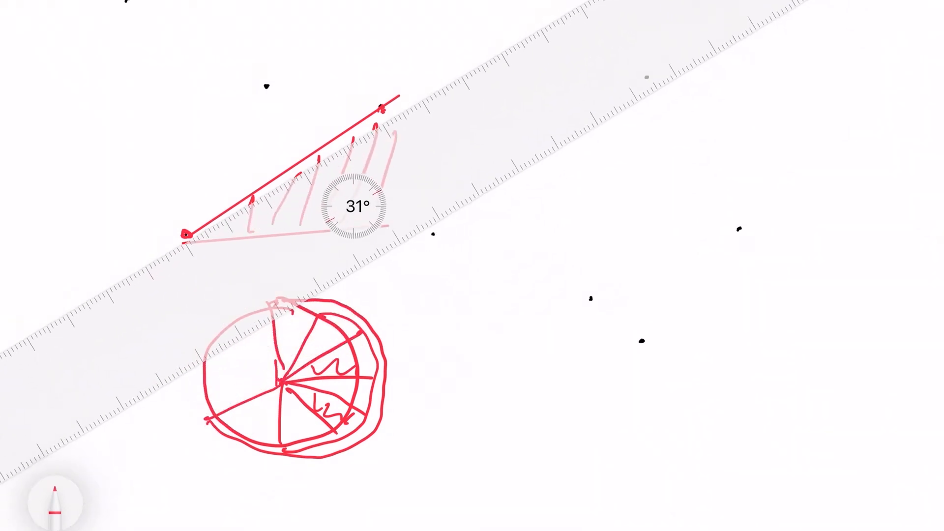
# - Tilt the ruler to 35° along the upper line of the hatched angle
pyautogui.moveTo(349, 205); pyautogui.dragTo(271, 105)
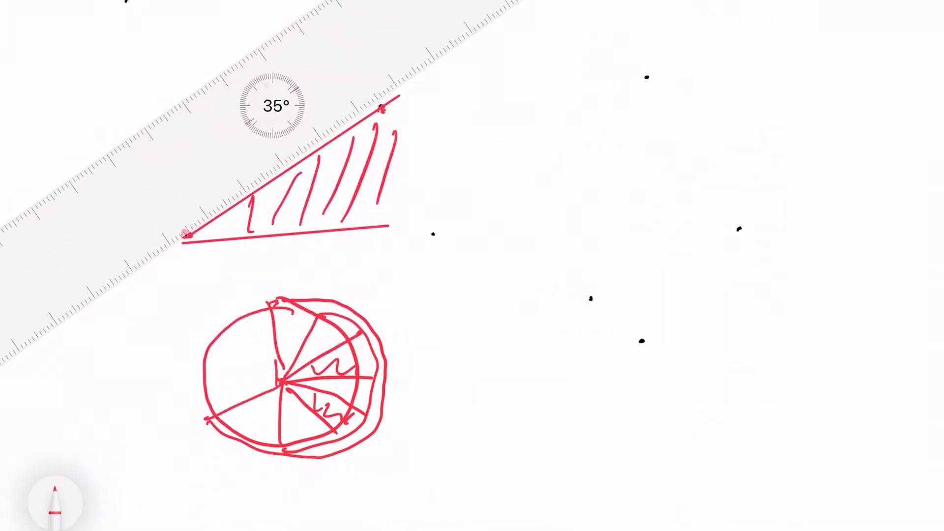